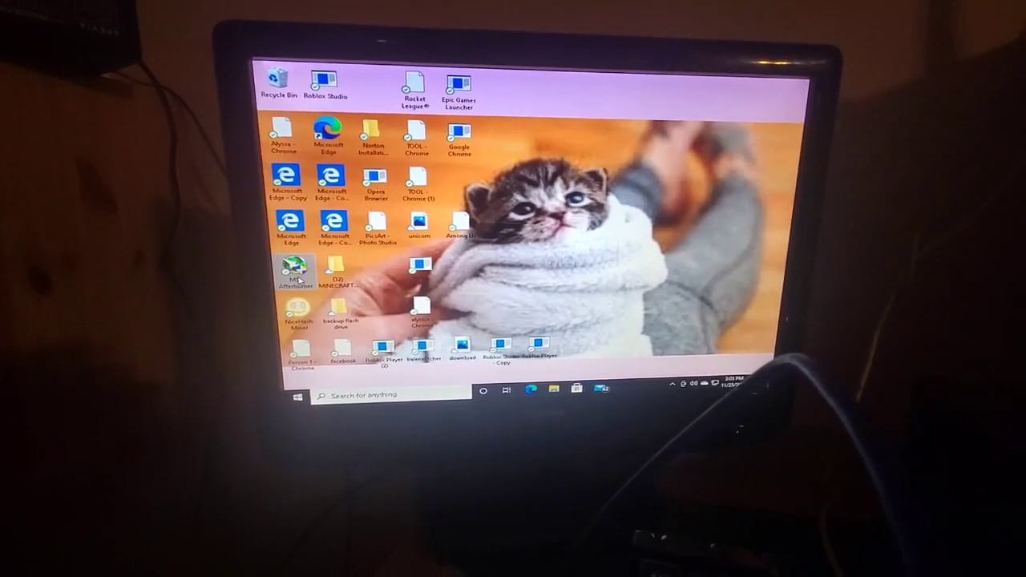
Start MSI Afterburner from the desktop and approve the User Account Control prompt
double_click(293, 276)
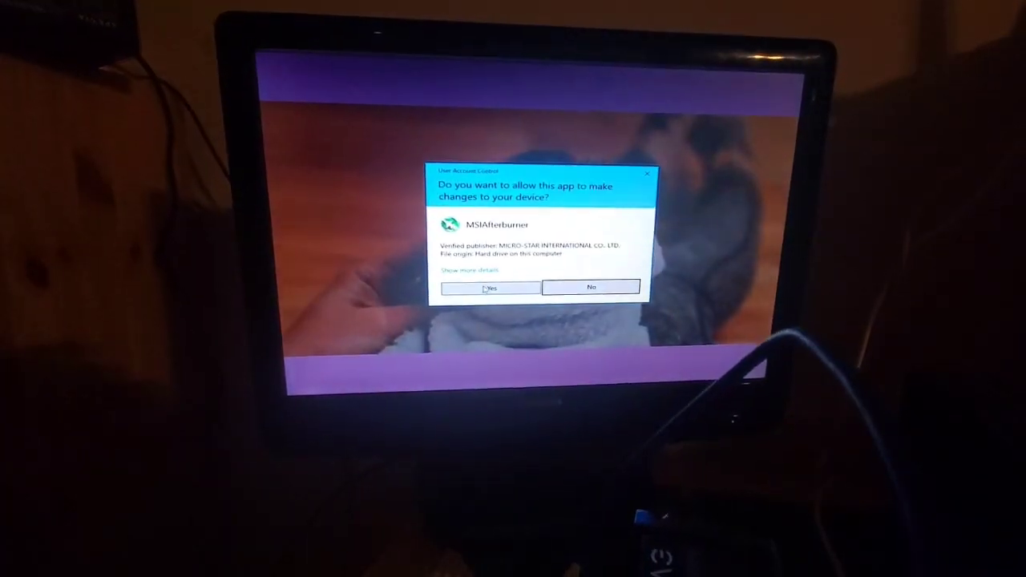
left_click(491, 287)
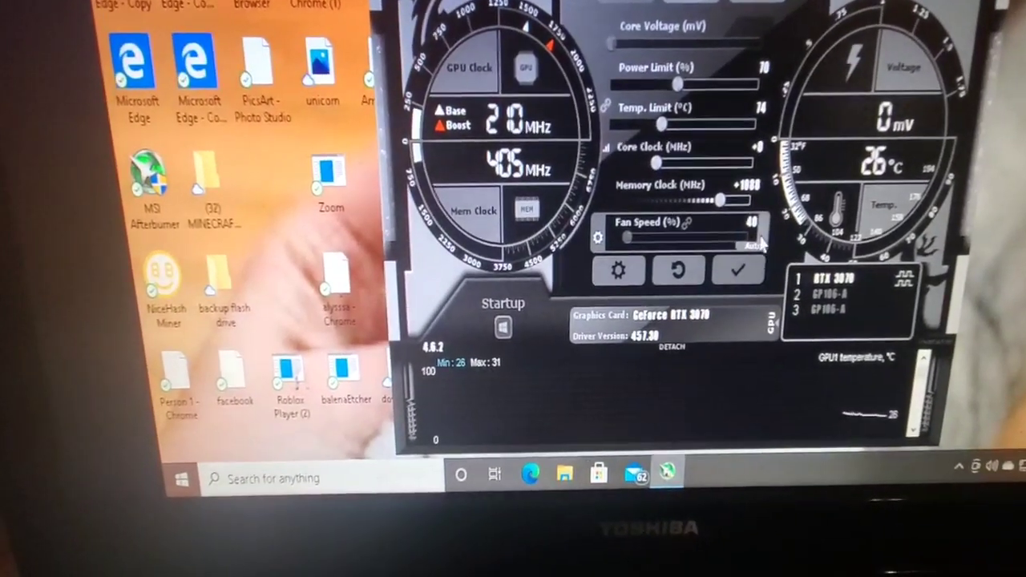
Switch to the GTX 1060 6GB and raise its memory clock offset to roughly +500
left_click_drag(633, 237, 665, 234)
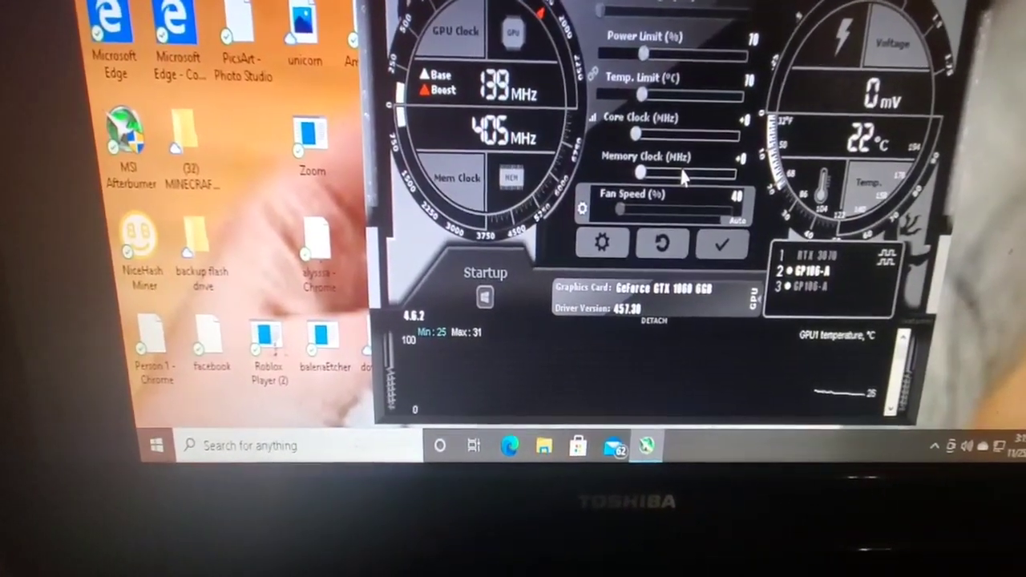
left_click_drag(638, 169, 693, 168)
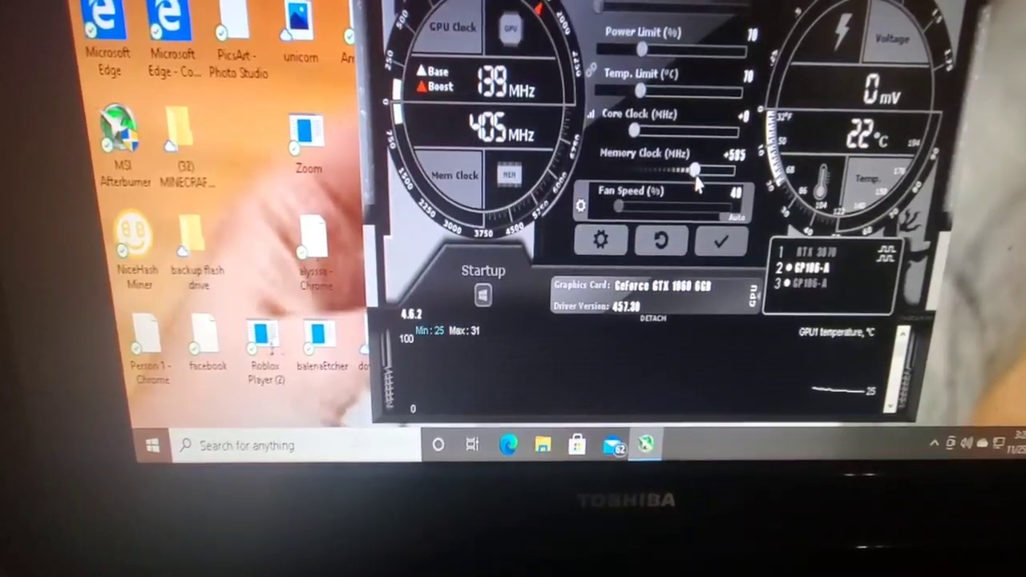
left_click_drag(692, 170, 718, 170)
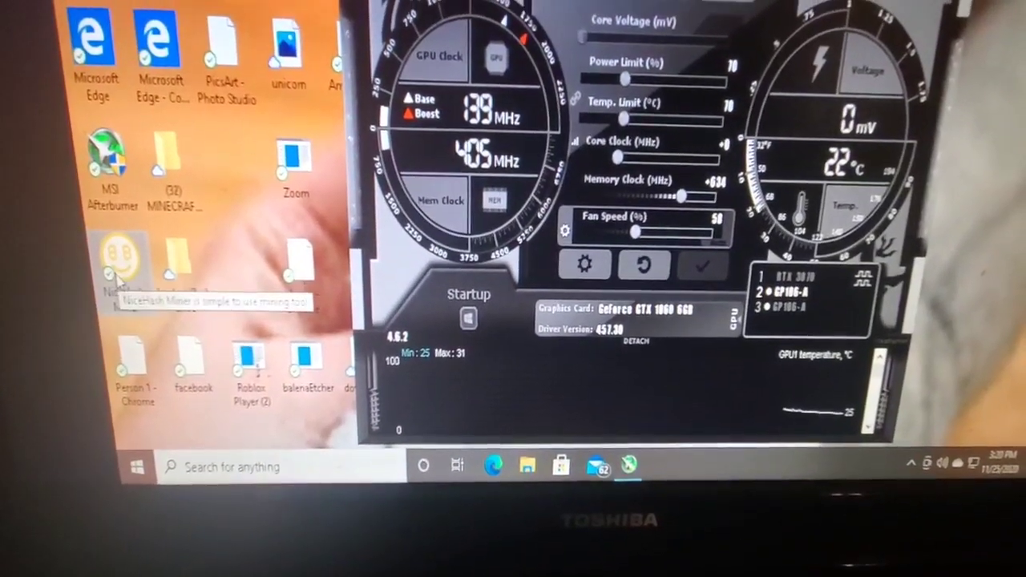
Start NiceHash Miner and show the Benchmark tab listing the CPU and both GPUs
double_click(118, 256)
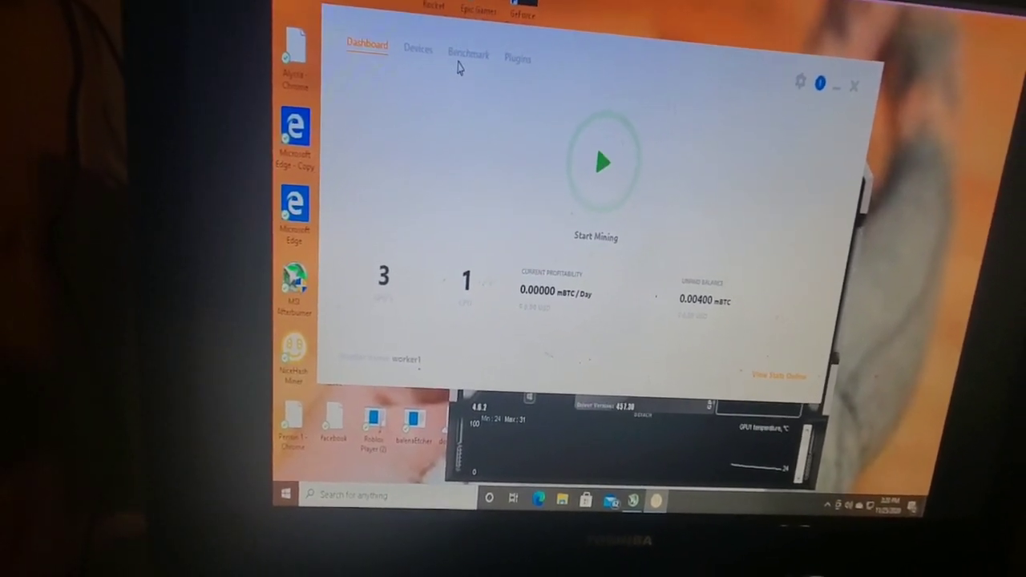
left_click(468, 54)
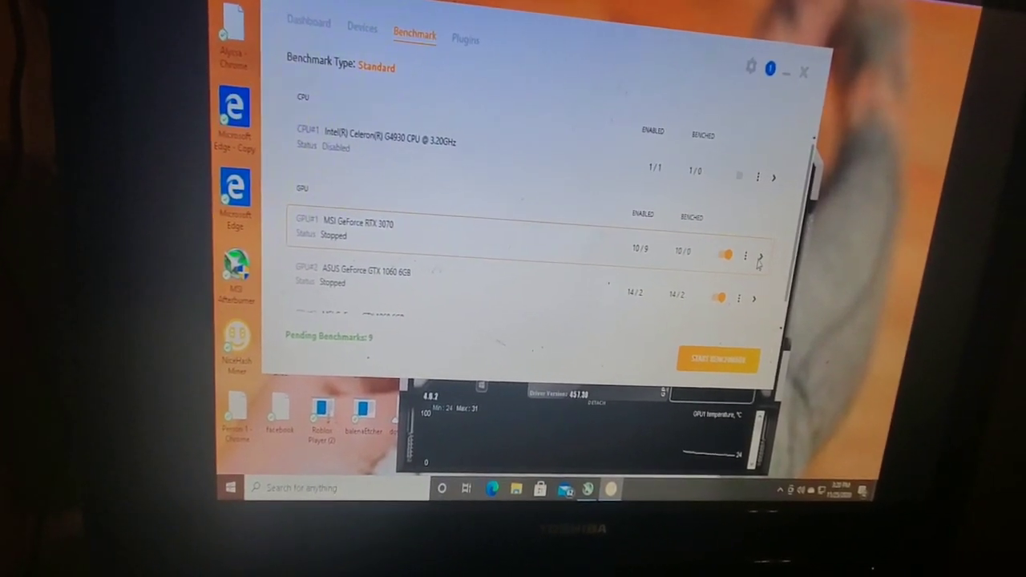
Expand a GPU row to list its algorithms — DaggerHashimoto, Zhash, CuckooCycle, GrinCuckatoo29
left_click(760, 255)
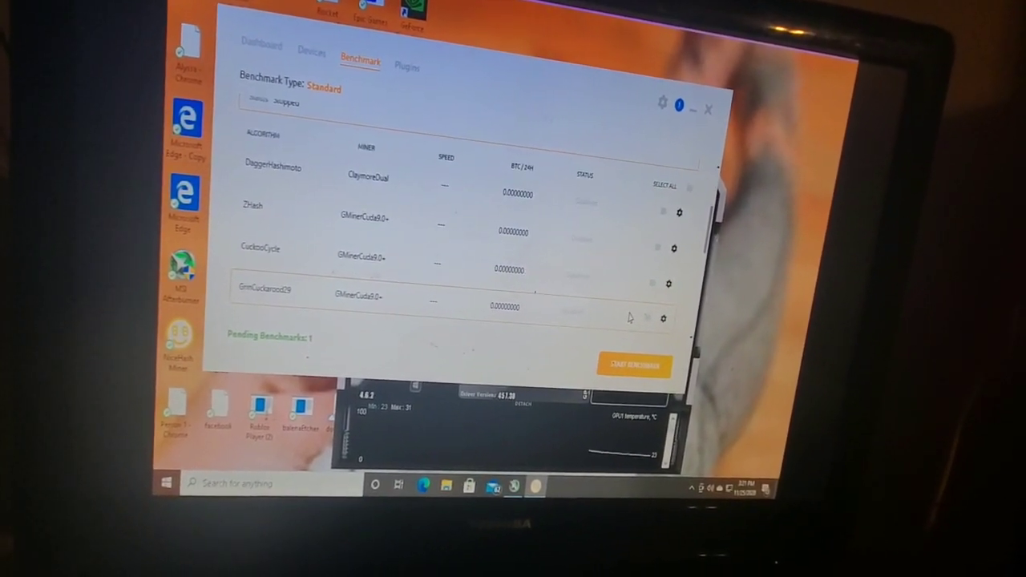
left_click(634, 365)
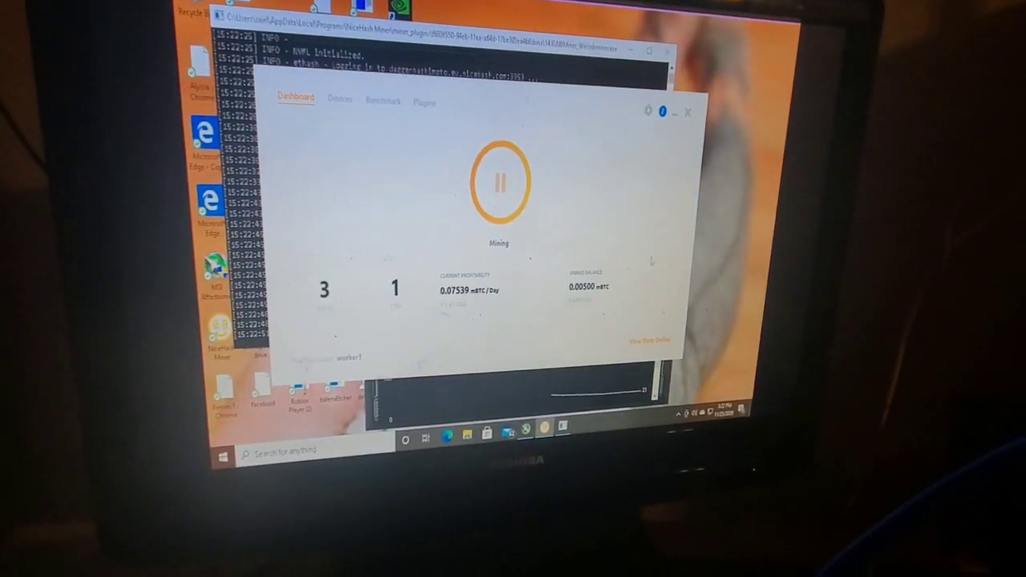
Return to the Benchmark tab to check CPU and GPU statuses while mining runs
left_click(391, 102)
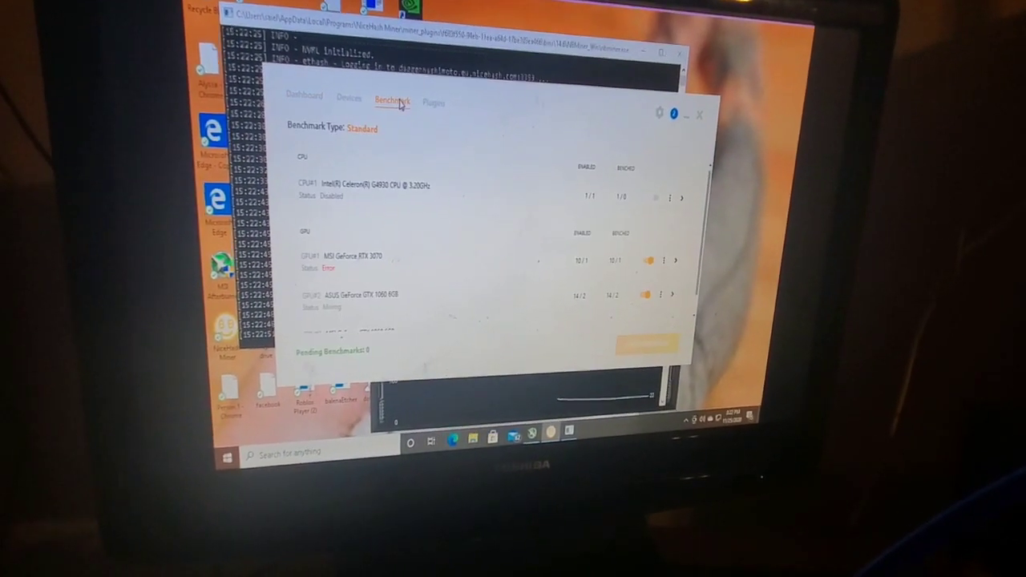